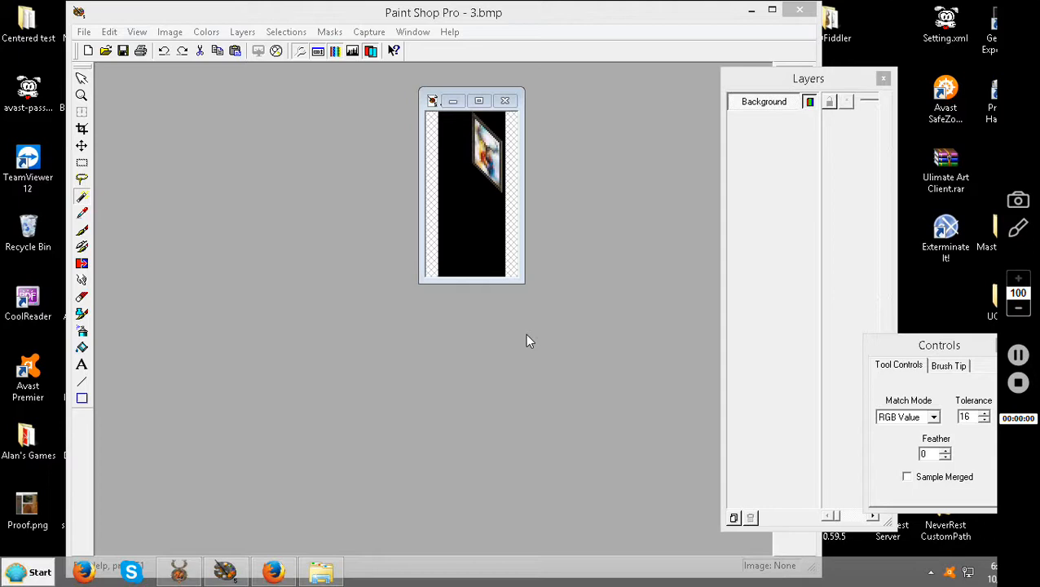
pyautogui.moveTo(618, 72)
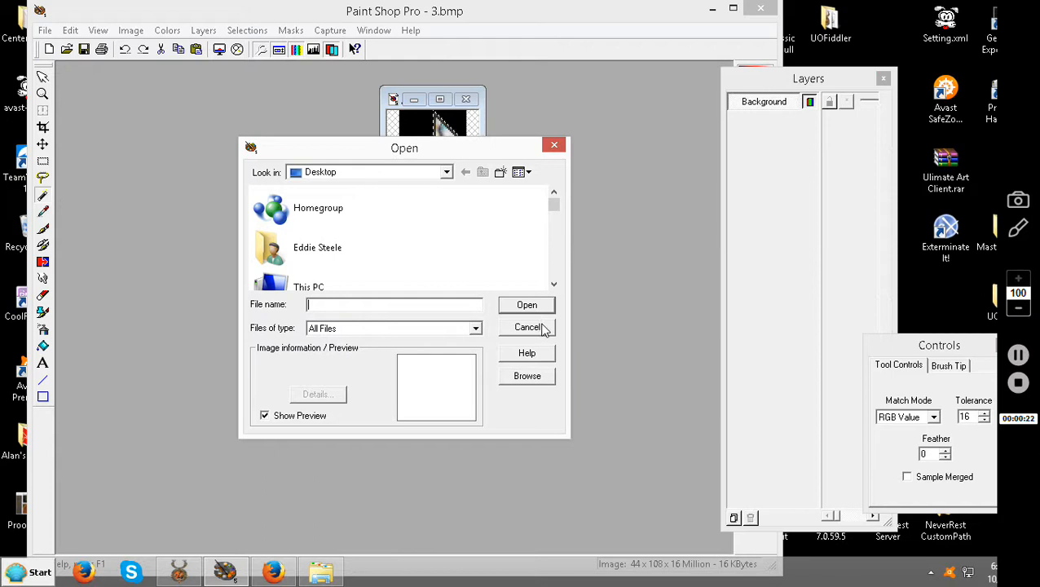
# Switch to UOFiddler and preview painting item 0x0EA1 and portrait item 0x0E9F
pyautogui.click(527, 326)
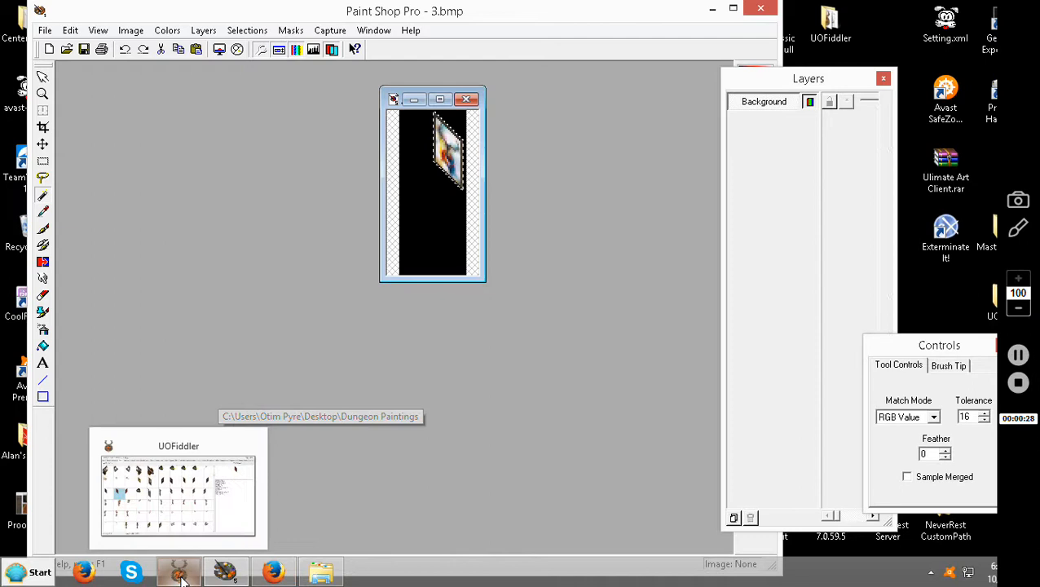
pyautogui.click(178, 571)
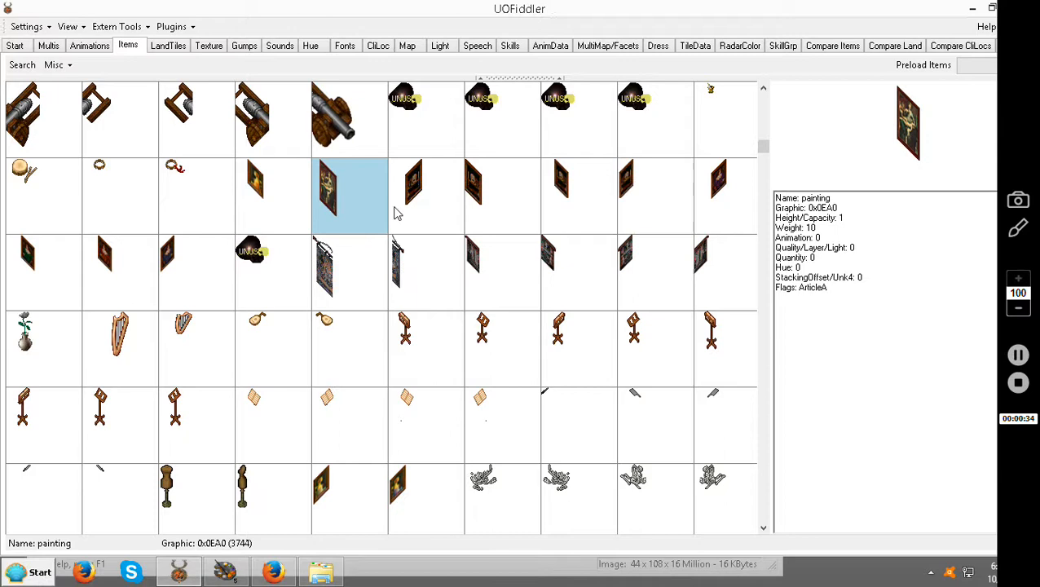
pyautogui.moveTo(330, 202)
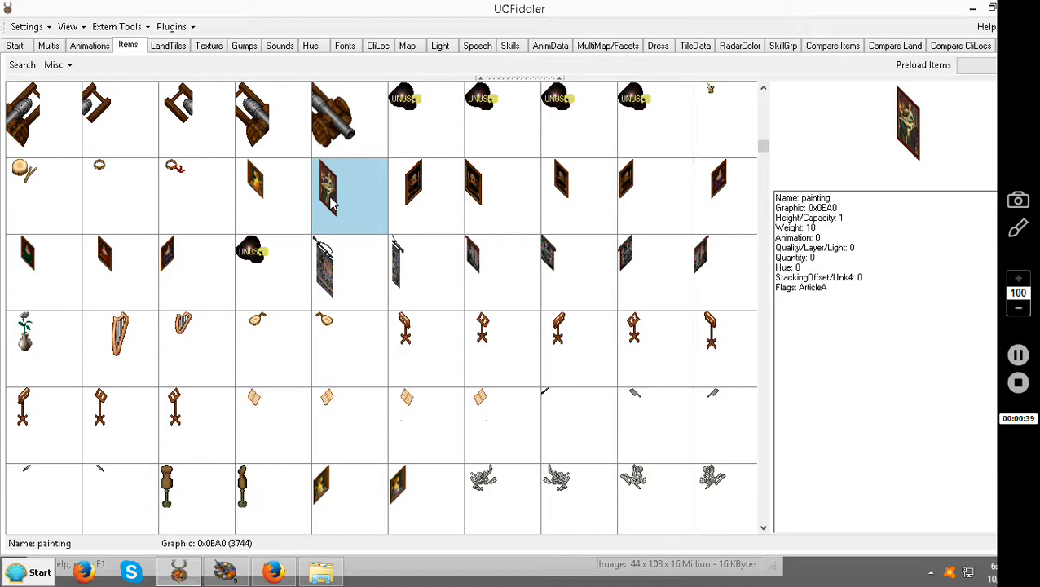
pyautogui.click(428, 196)
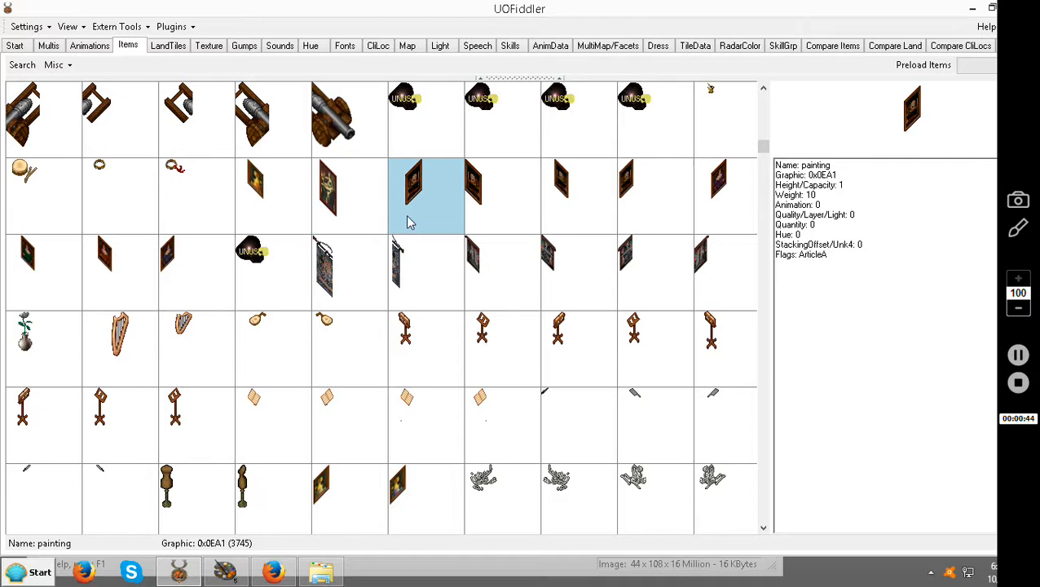
pyautogui.click(274, 196)
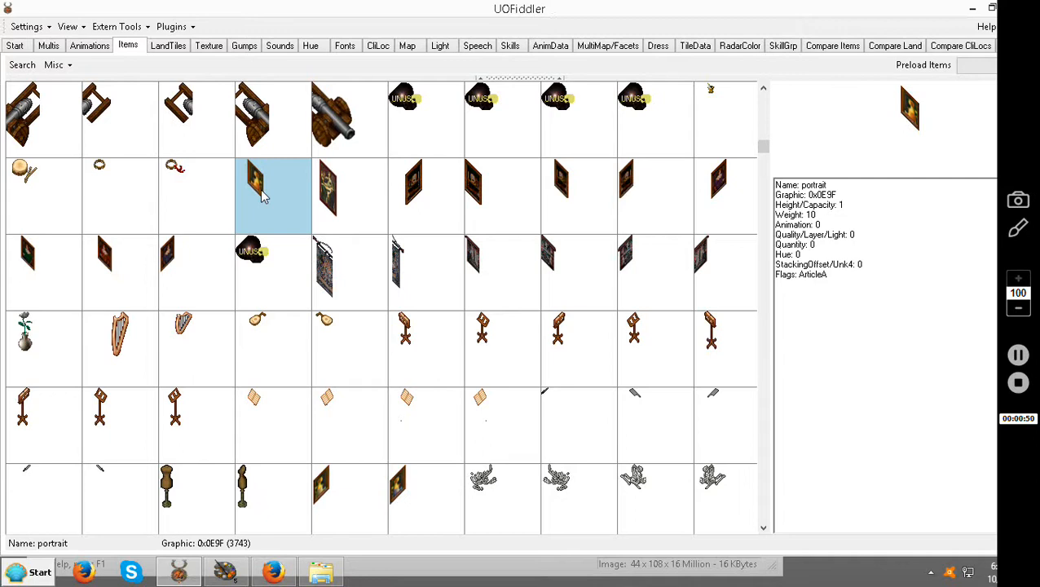
# Compare painting items 0x0EA0 and 0x0EA4, then look further down the item list
pyautogui.click(349, 196)
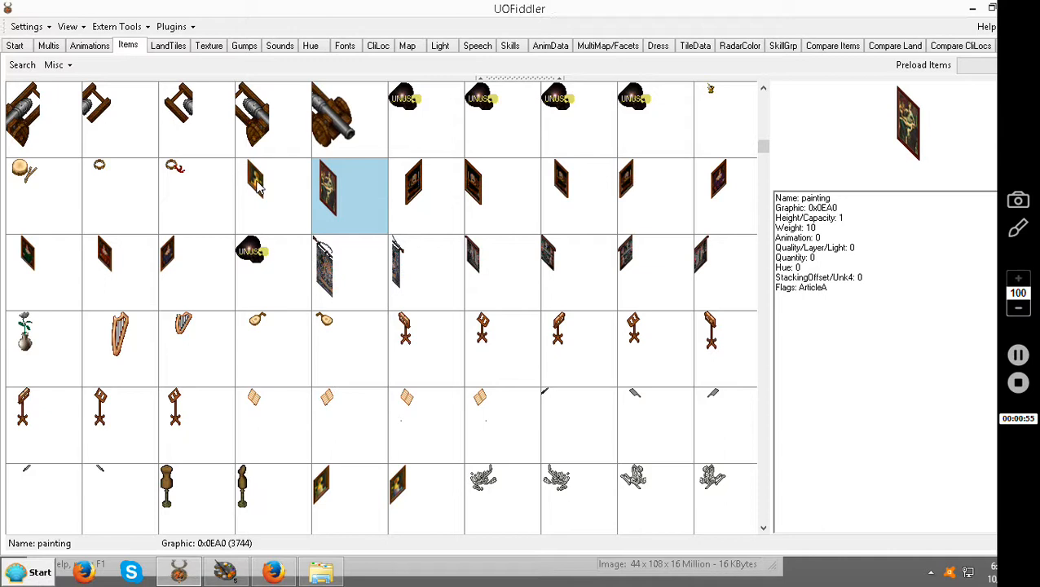
pyautogui.click(274, 195)
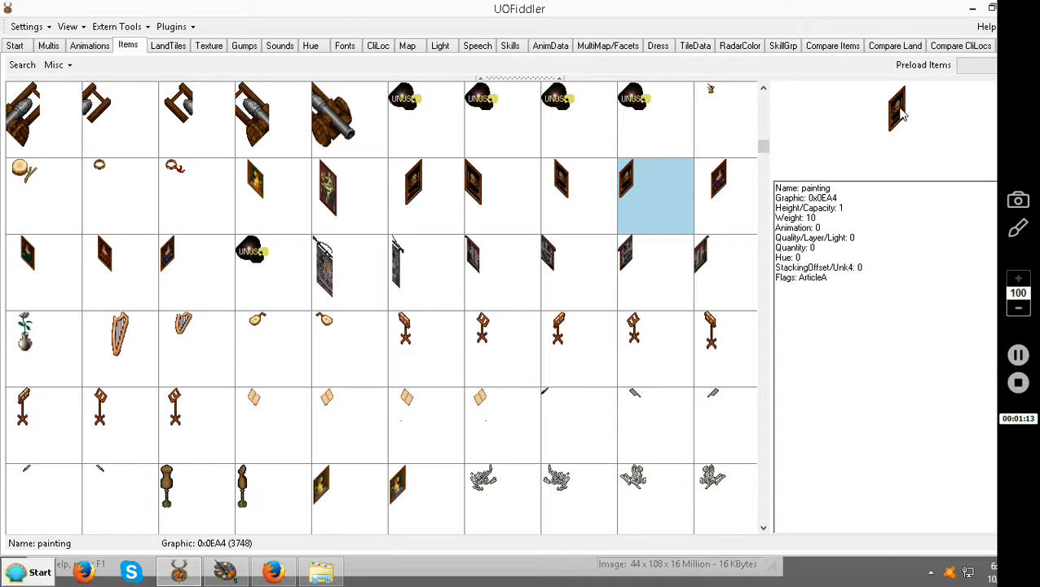
pyautogui.click(349, 196)
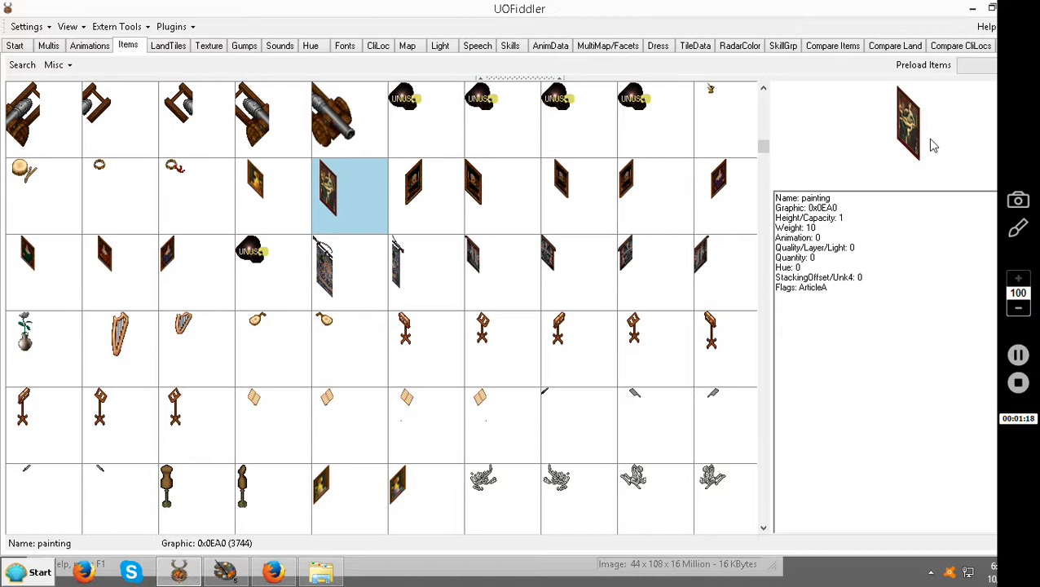
pyautogui.scroll(-3)
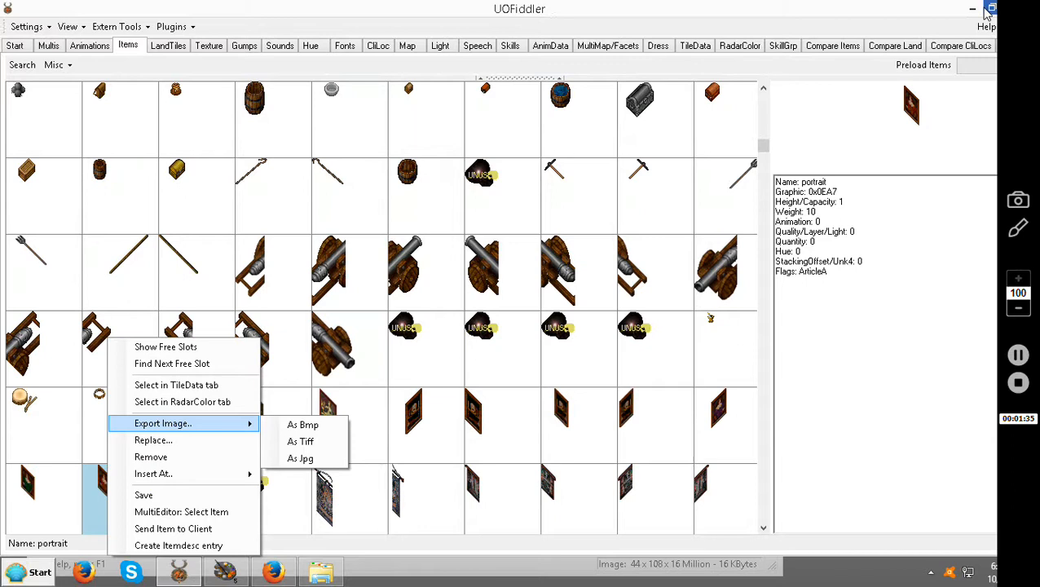
# Export the portrait item 0x0EA7 graphic as a BMP file
pyautogui.click(303, 424)
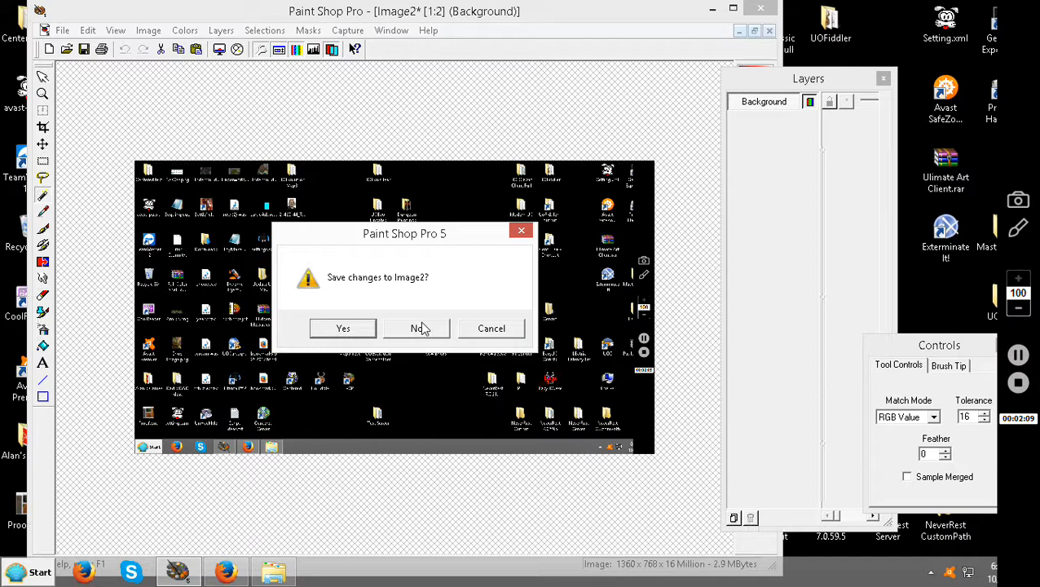
# Discard the unsaved Image2 screenshot and start opening another image file
pyautogui.click(417, 328)
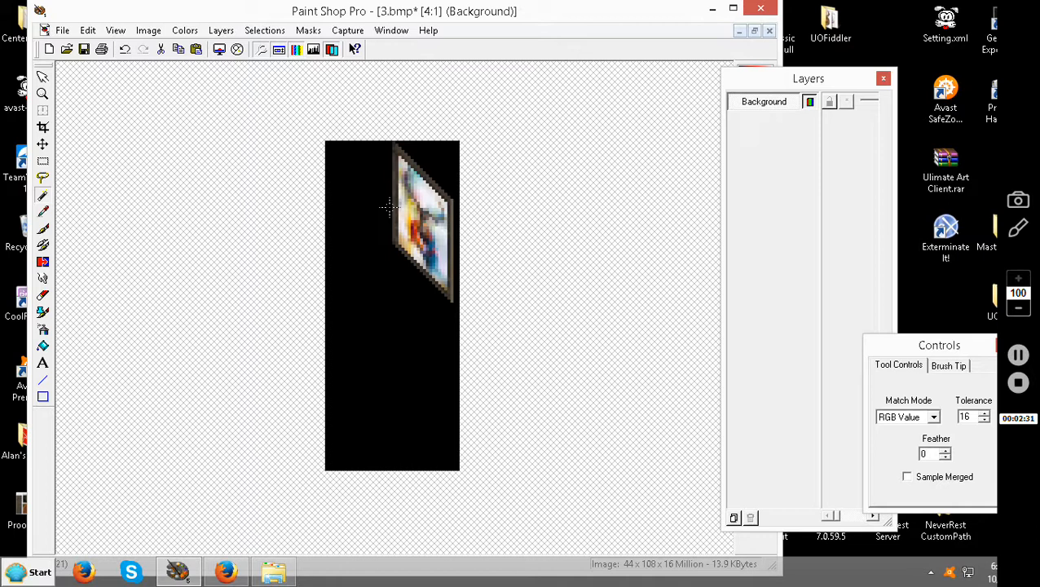
pyautogui.click(148, 30)
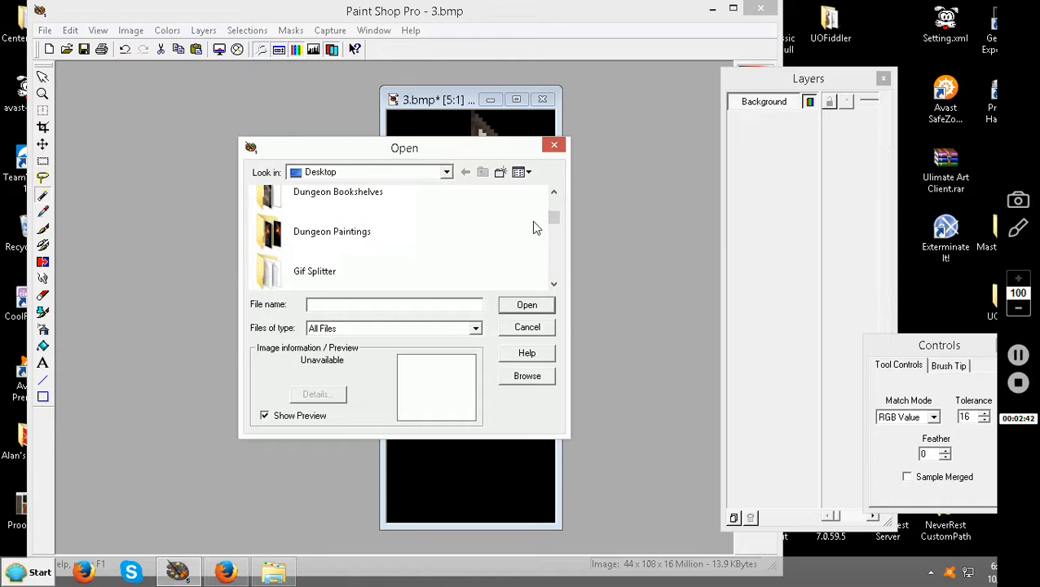
# Load Item 0xEA7.bmp and straighten it with a 45-degree vertical skew
pyautogui.click(527, 305)
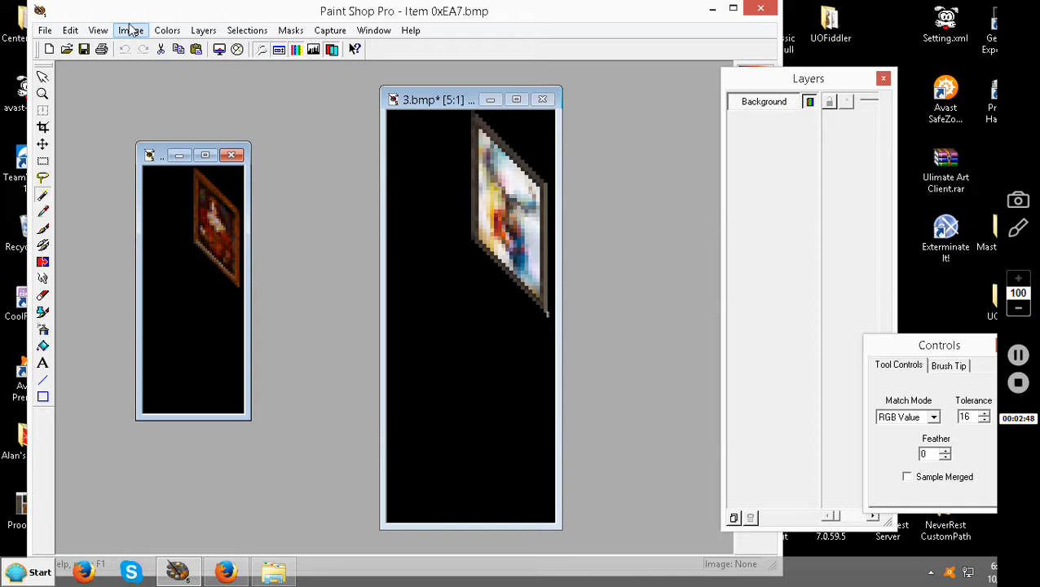
pyautogui.click(130, 29)
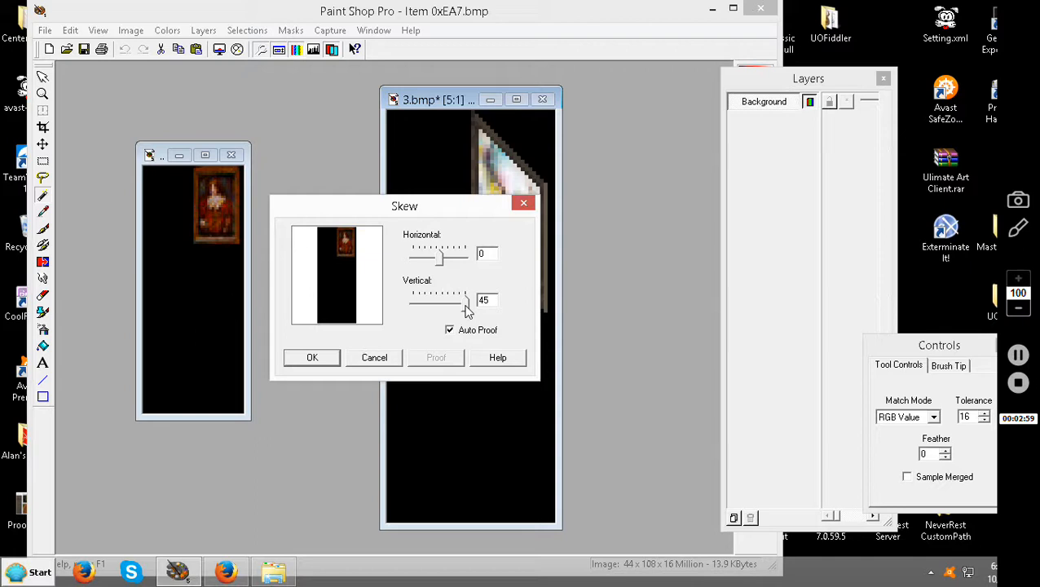
pyautogui.click(312, 357)
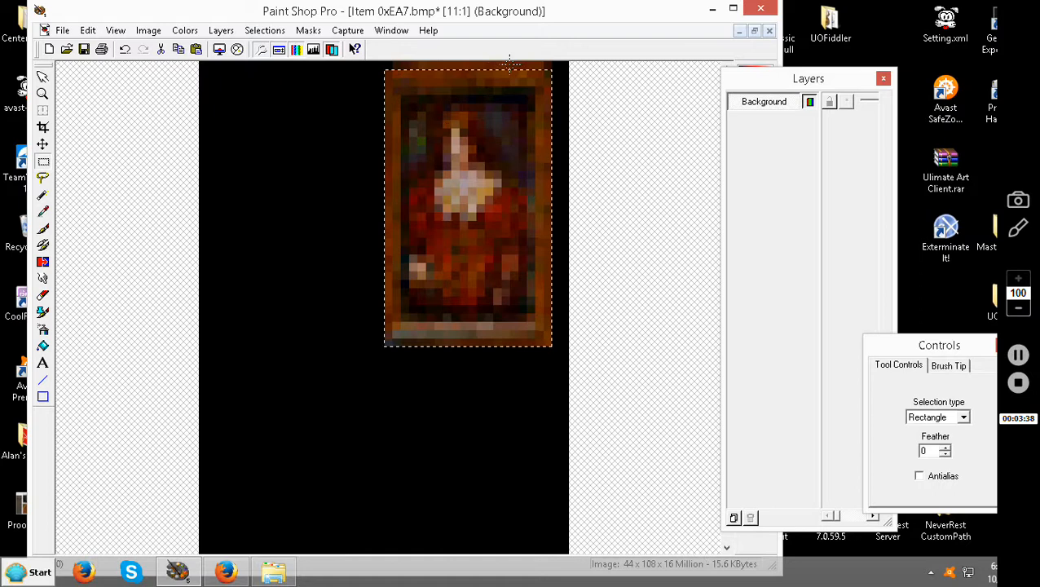
# Move the framed deer painting upright to the top of 3.bmp
pyautogui.click(131, 29)
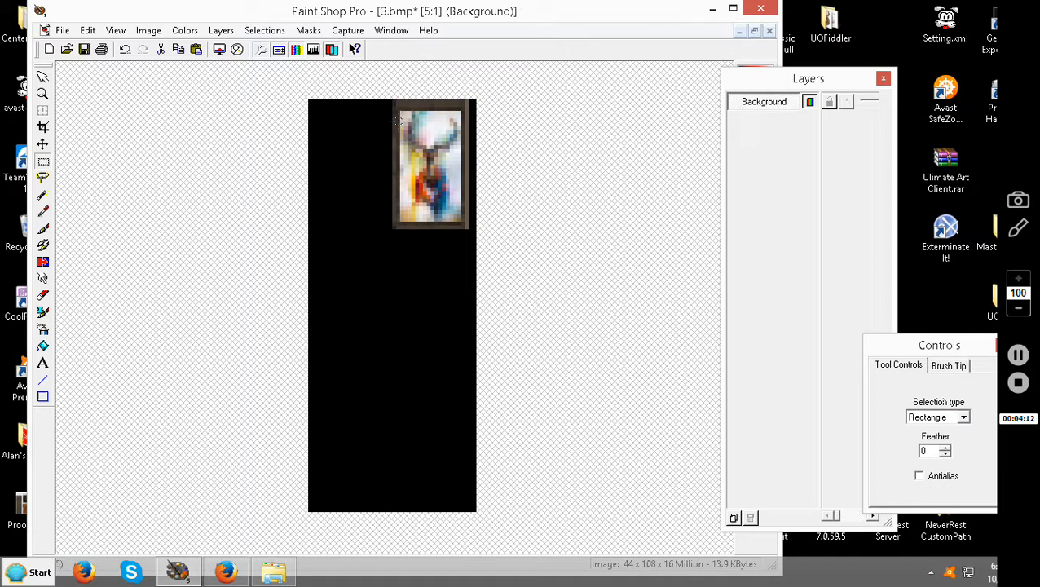
pyautogui.moveTo(399, 114); pyautogui.dragTo(465, 225)
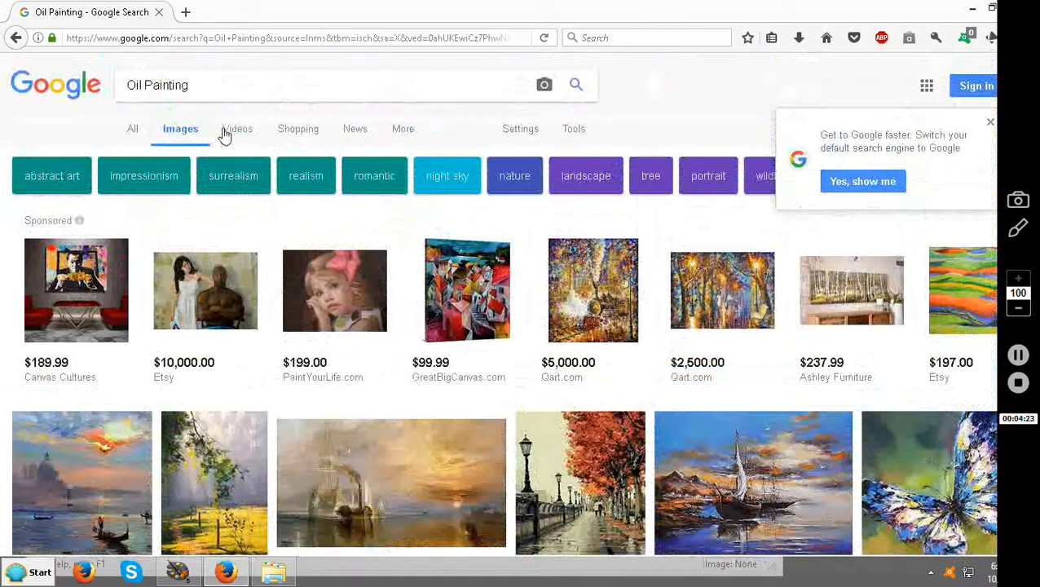
# Preview an Oil Painting result and browse further down the image results
pyautogui.click(633, 176)
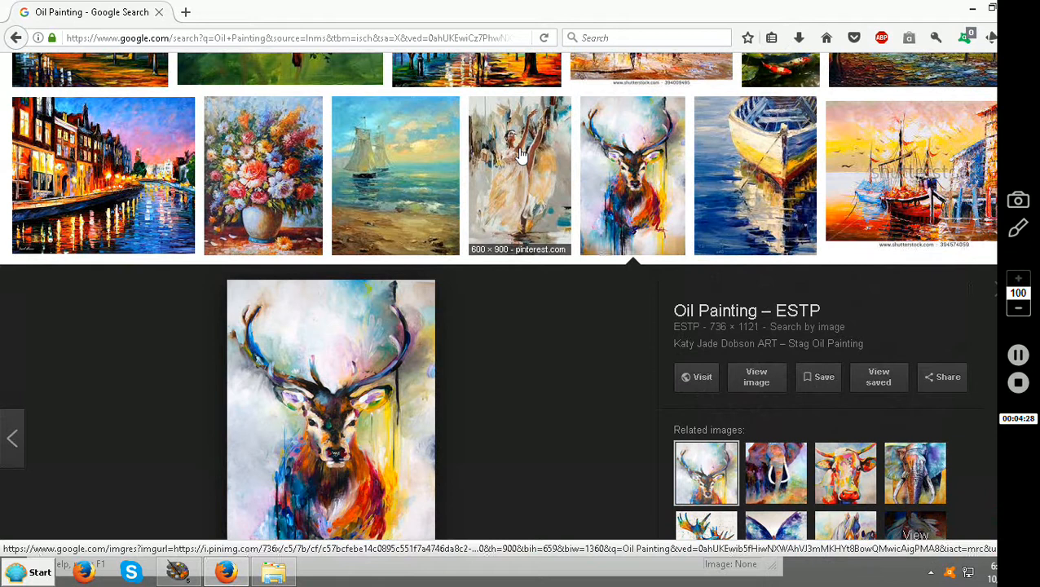
pyautogui.moveTo(531, 160)
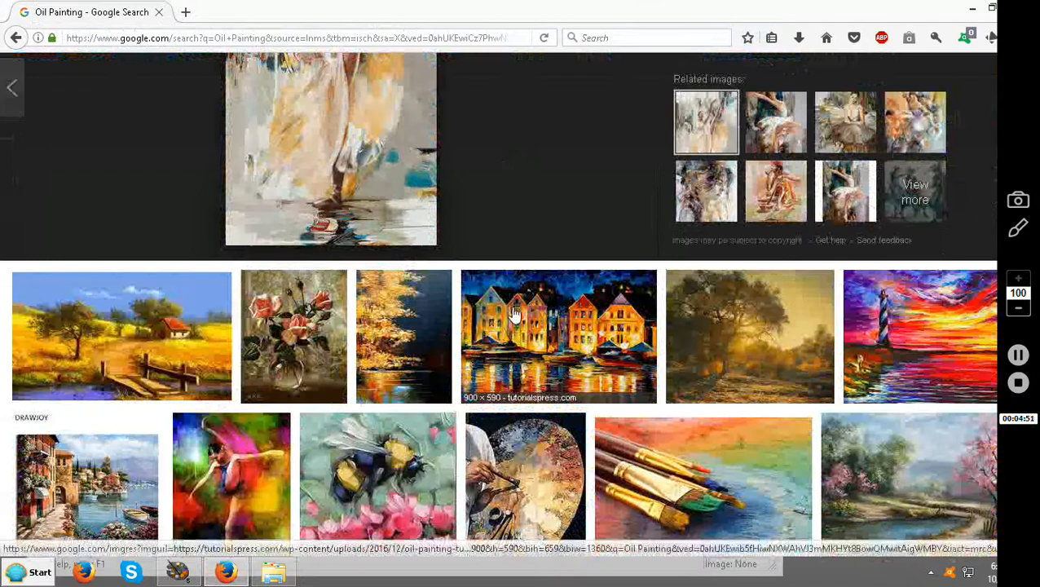
pyautogui.scroll(-3)
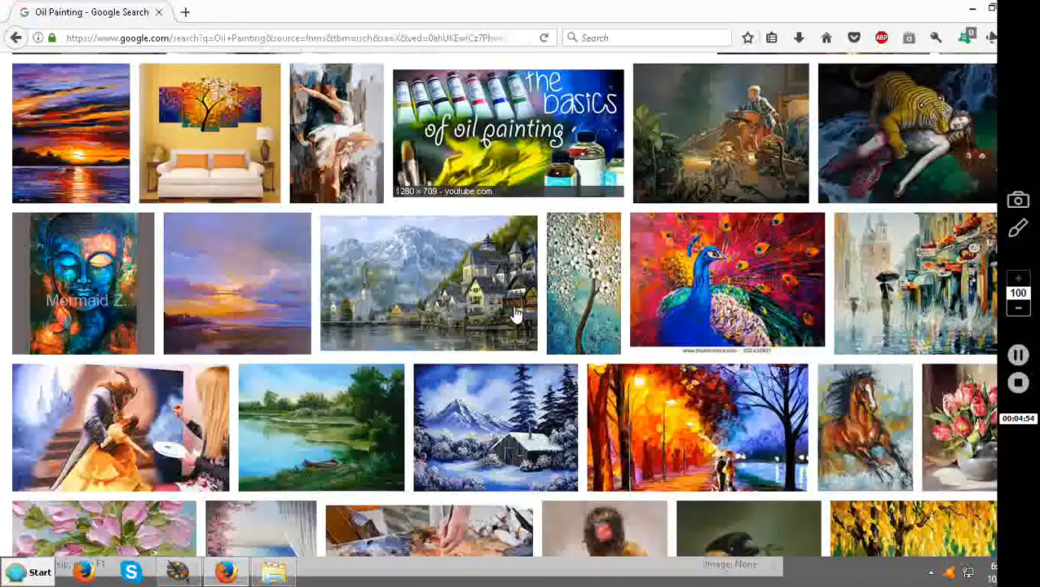
pyautogui.scroll(-3)
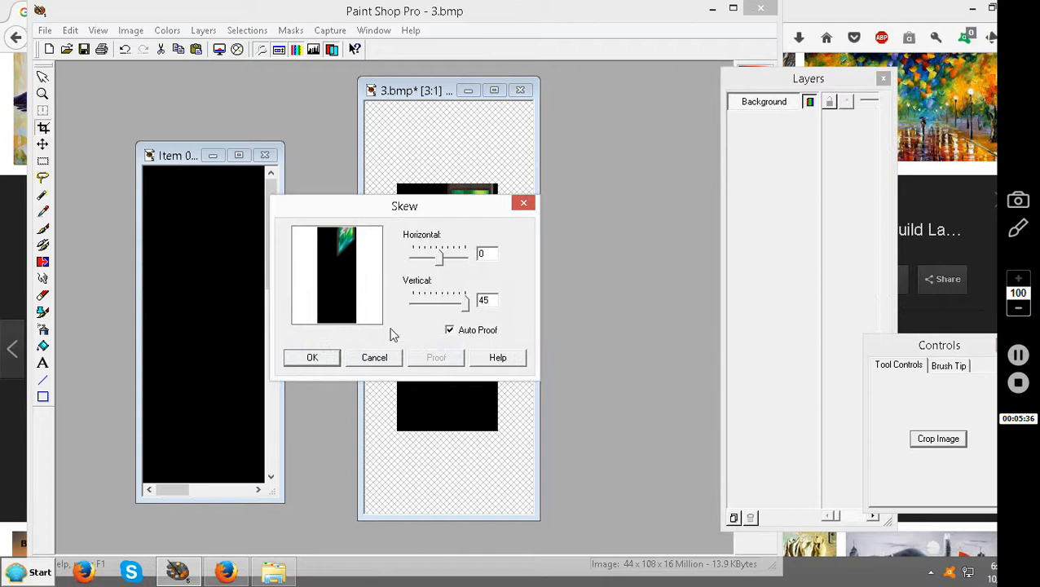
# Apply the skew to the new painting and save 3.bmp into the Dungeon Paintings folder
pyautogui.click(313, 358)
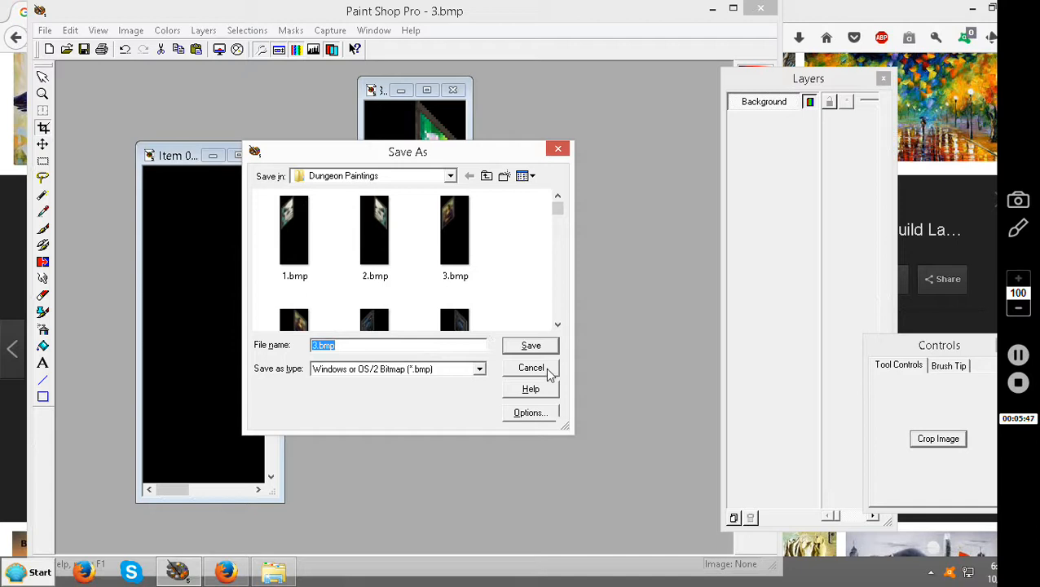
pyautogui.click(532, 367)
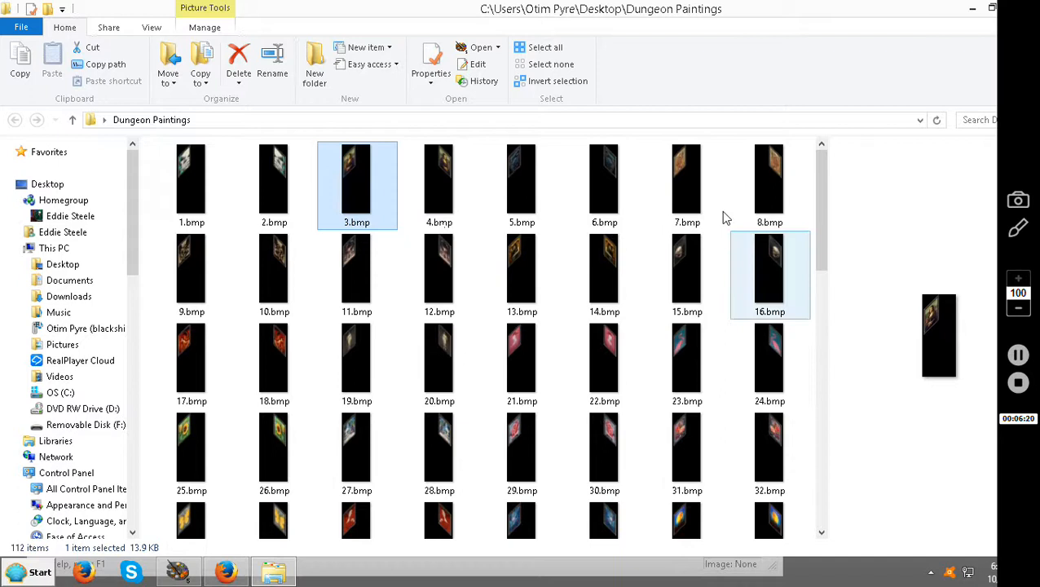
# Preview several painting bitmaps such as 9, 13, 15, 21 and 23 in the Preview pane
pyautogui.click(688, 180)
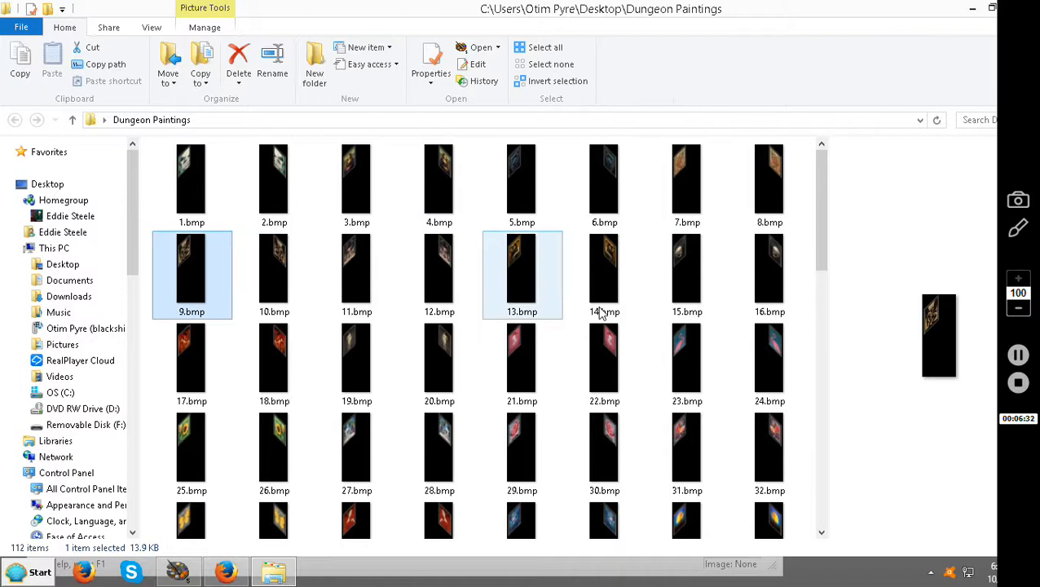
pyautogui.click(686, 274)
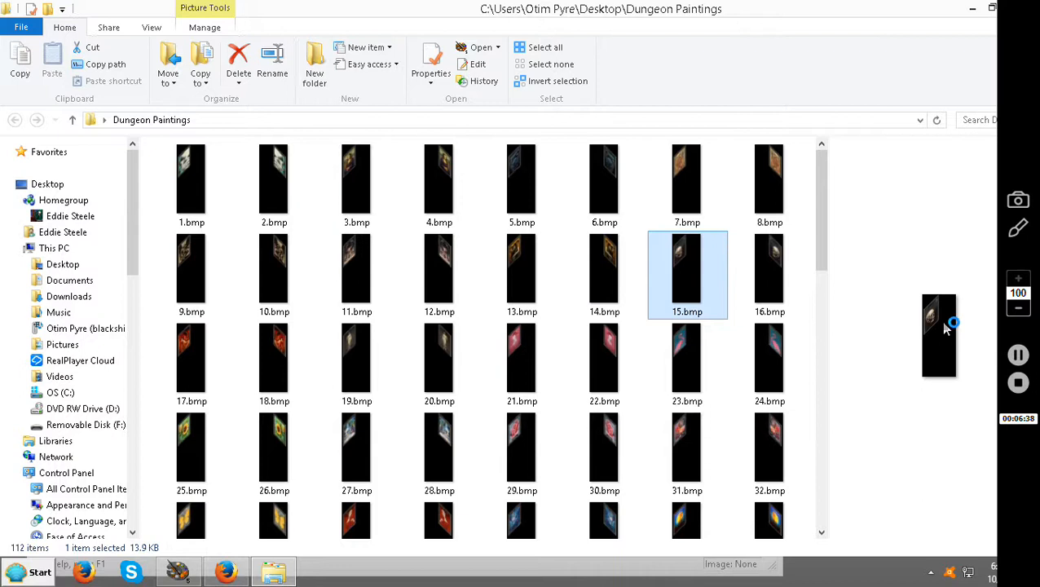
pyautogui.click(522, 365)
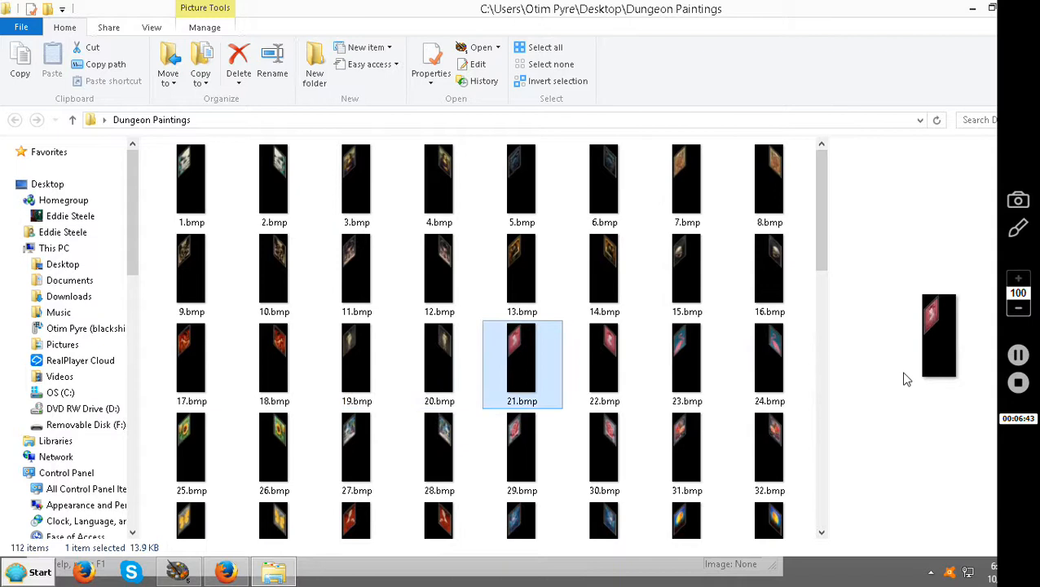
pyautogui.click(688, 366)
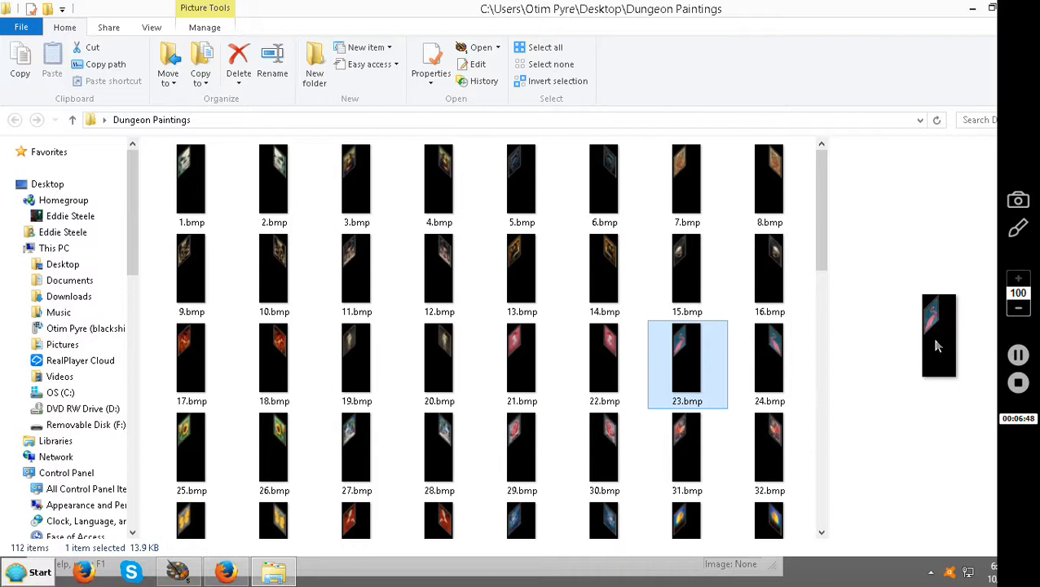
pyautogui.moveTo(954, 342)
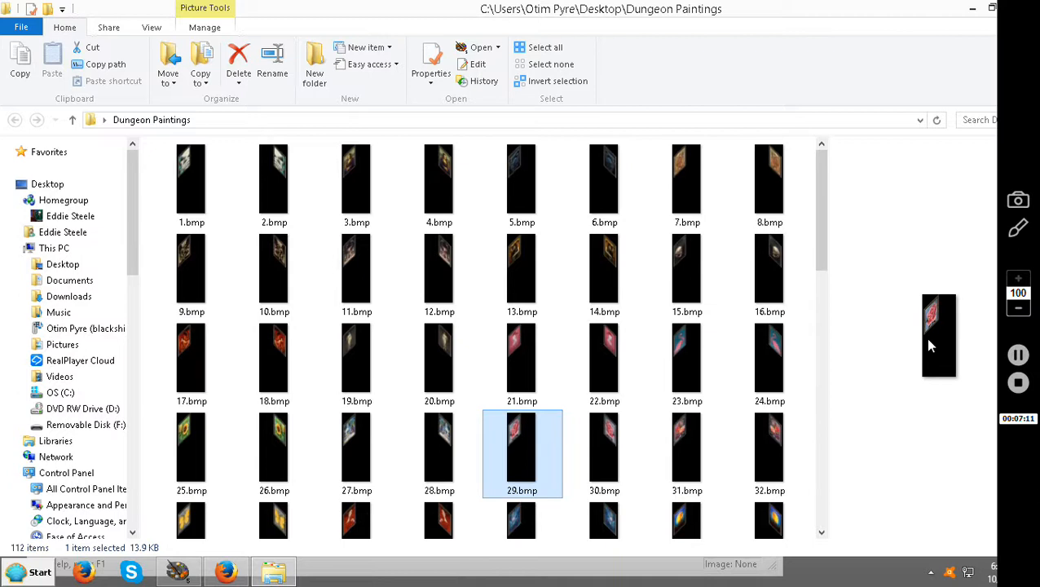
pyautogui.scroll(-3)
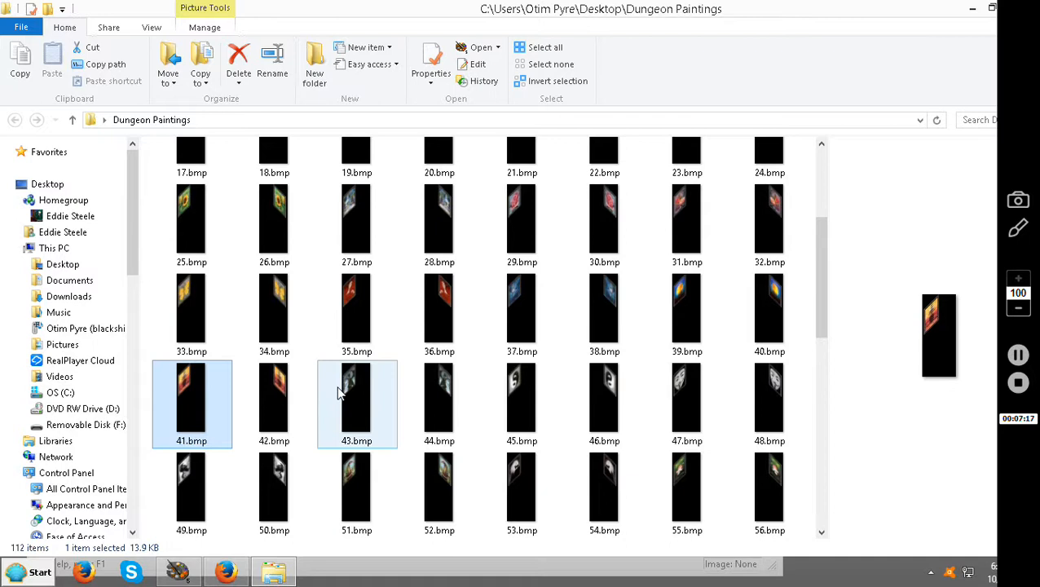
pyautogui.click(440, 400)
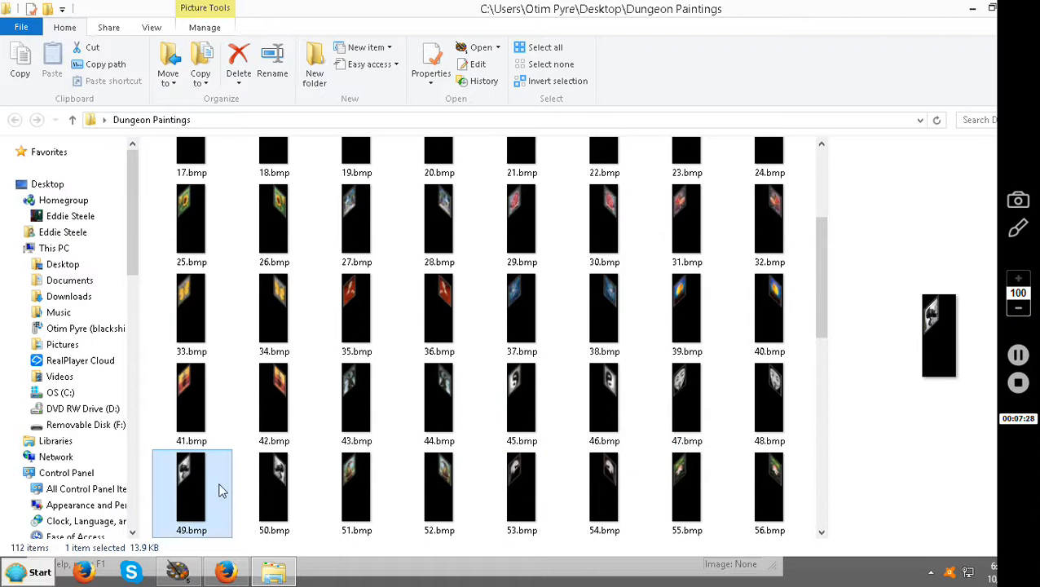
pyautogui.click(522, 493)
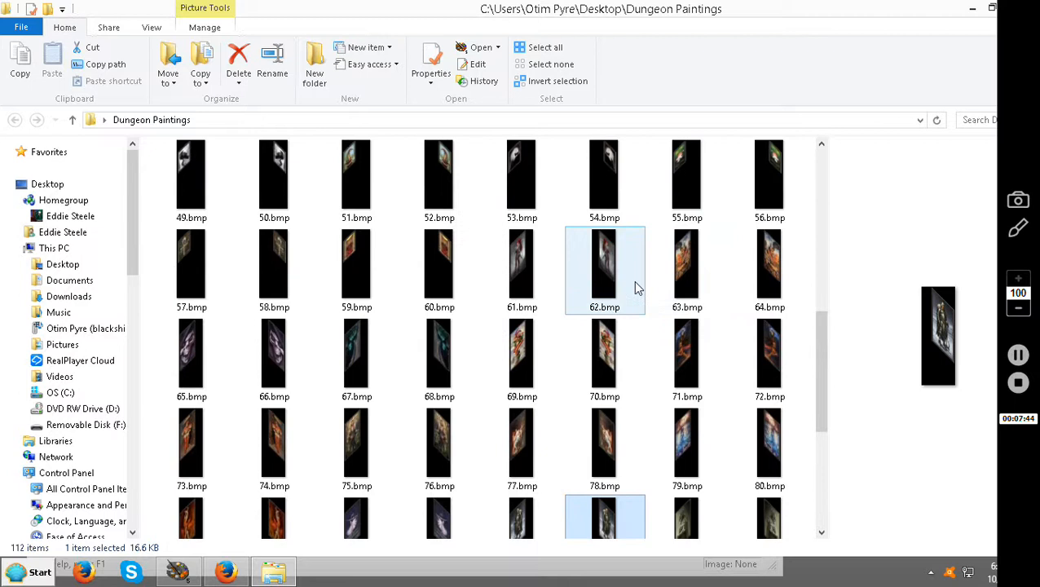
pyautogui.click(688, 262)
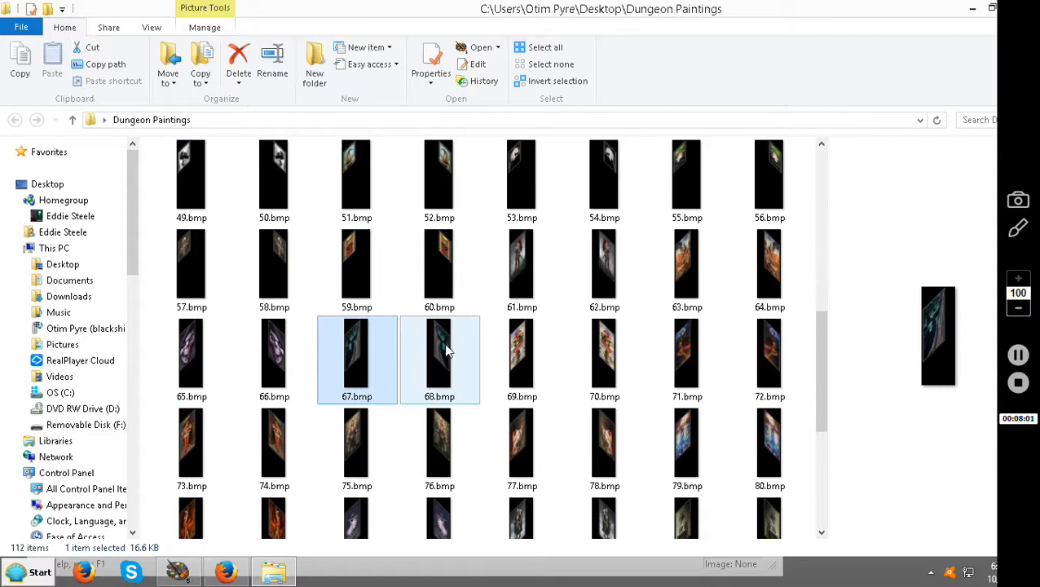
pyautogui.click(686, 359)
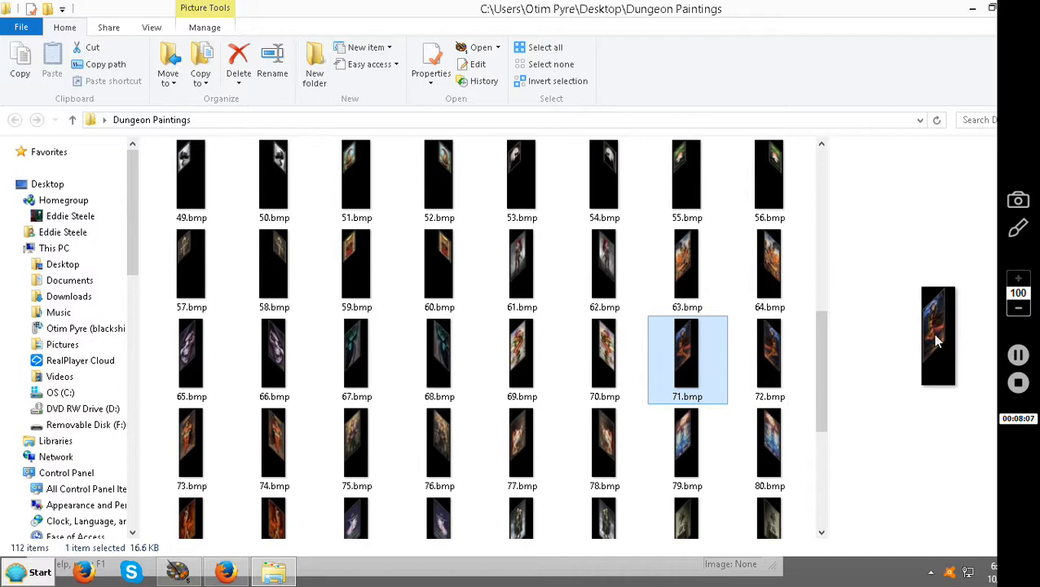
pyautogui.scroll(-3)
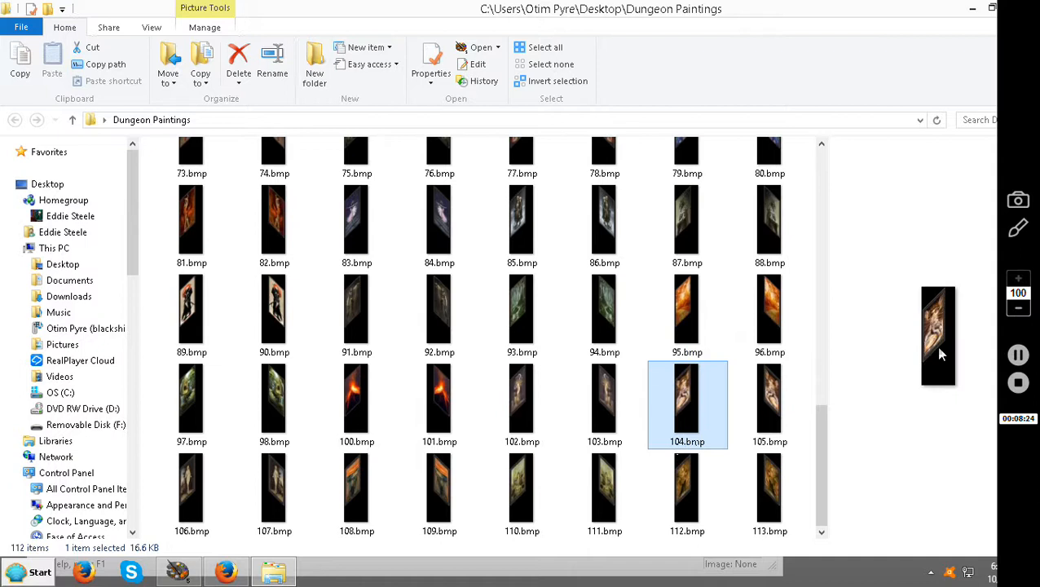
# Return to the browser's Oil Painting image results
pyautogui.click(225, 571)
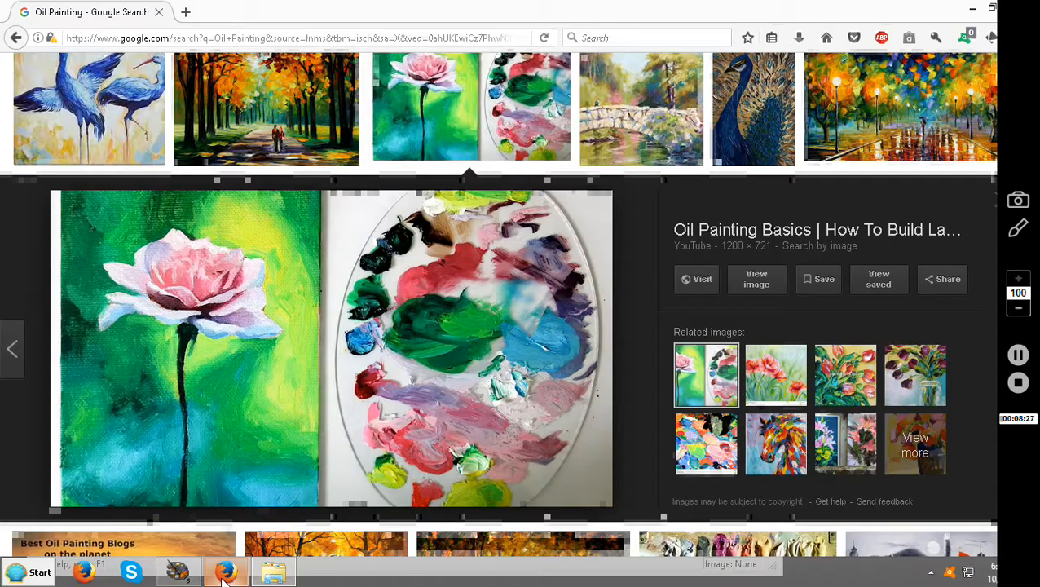
# Search images for 'The great Red Dragon', then enter a new query 'Vigo The Carpathian'
pyautogui.click(286, 38)
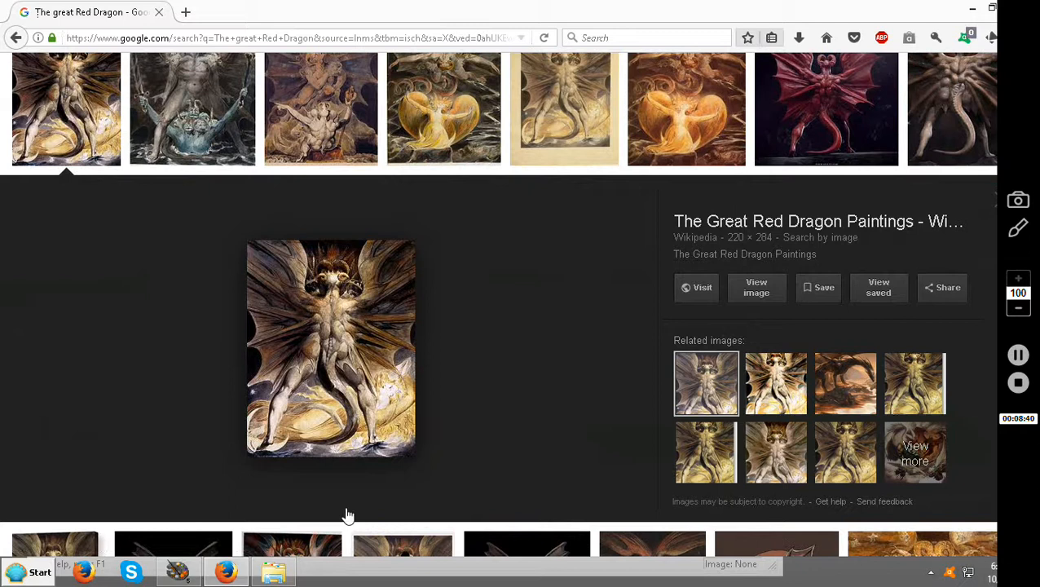
pyautogui.click(274, 570)
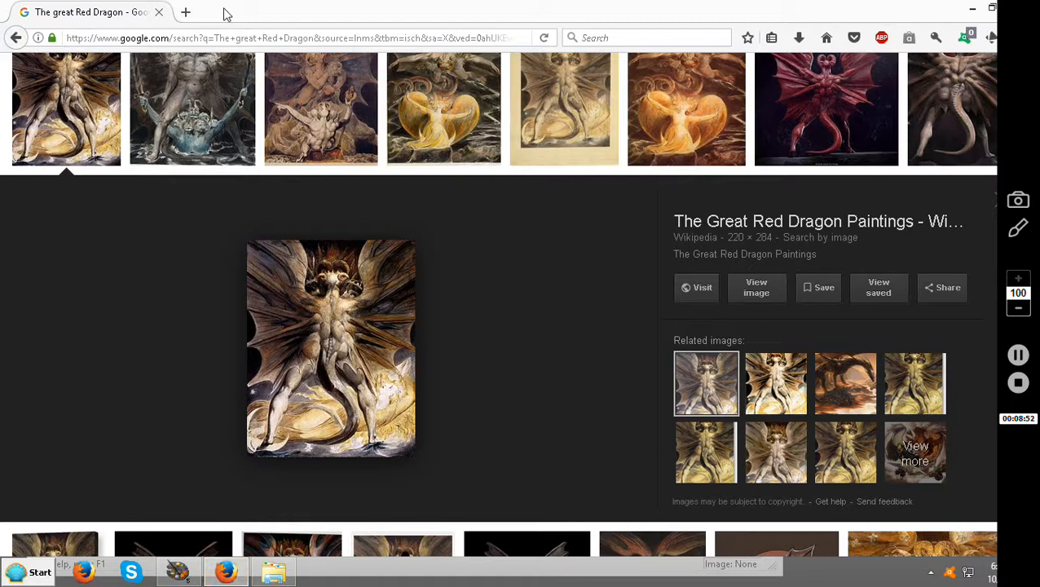
pyautogui.write('Vigo The Carpathian')
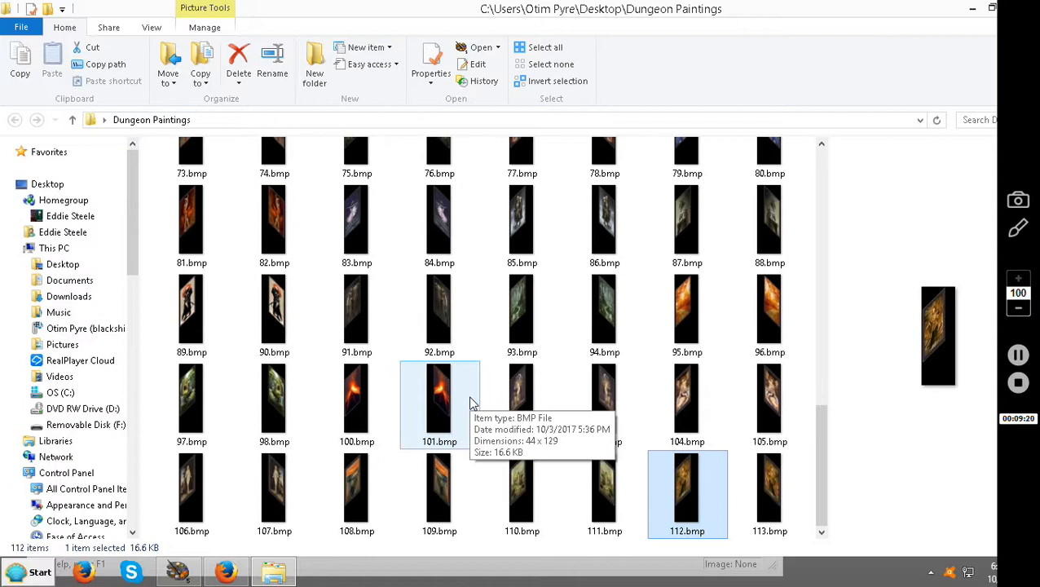
pyautogui.moveTo(355, 313)
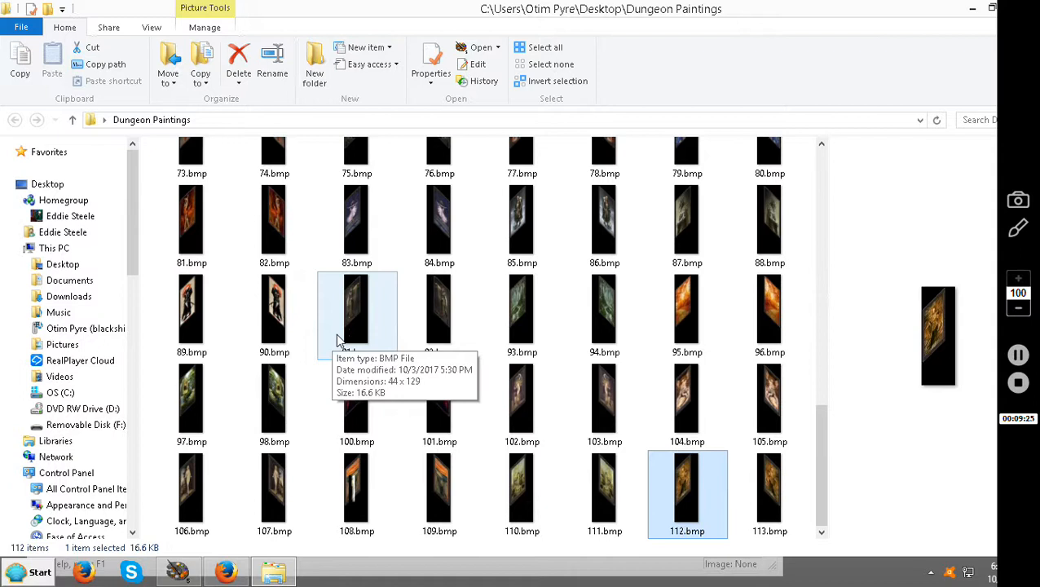
pyautogui.moveTo(395, 323)
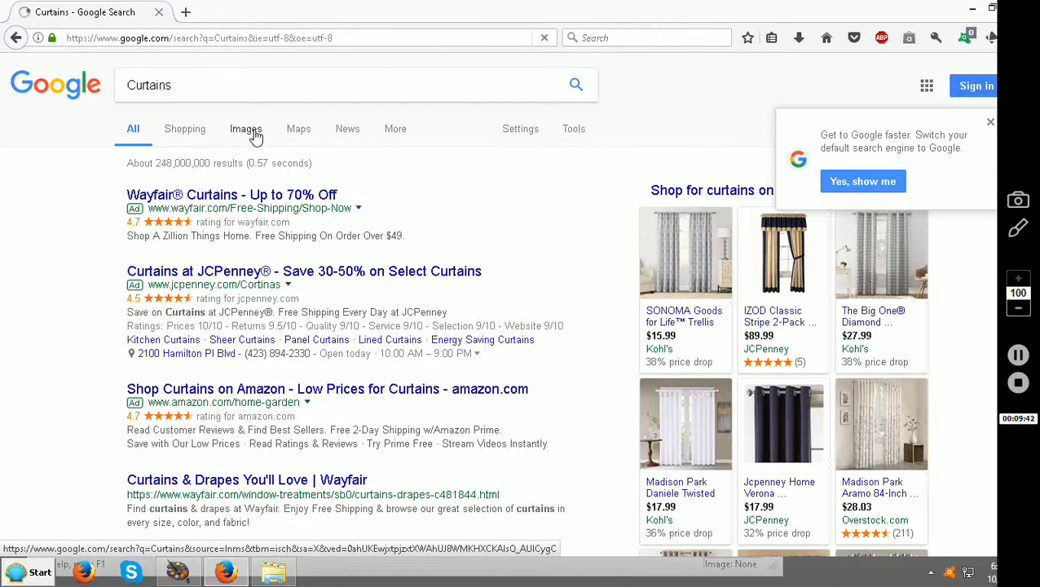
# Switch Google's Curtains search to its Images results
pyautogui.click(245, 129)
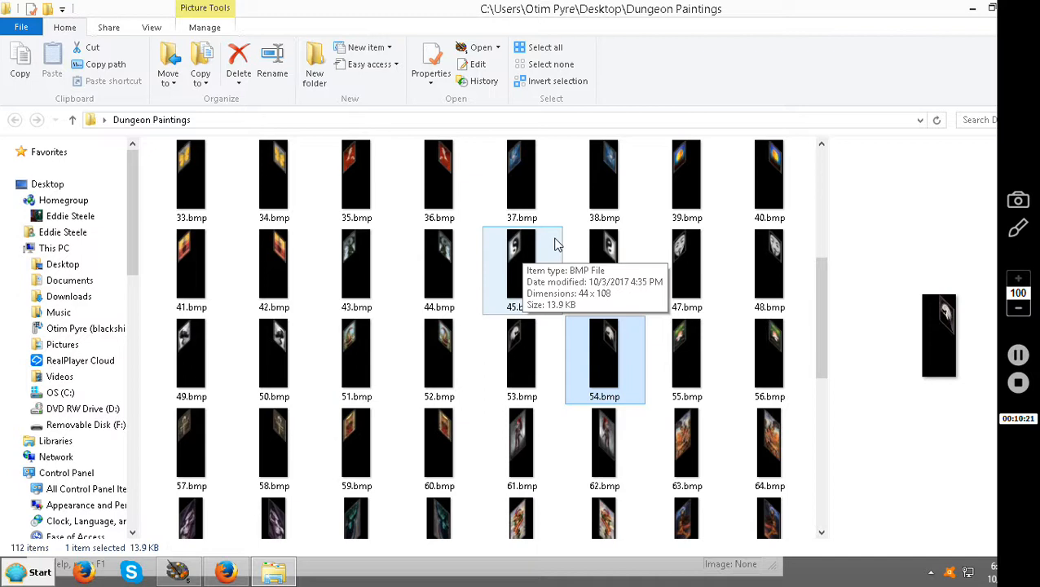
# Preview paintings 45.bmp, 94.bmp and 28.bmp, then move down toward the later rows
pyautogui.click(688, 173)
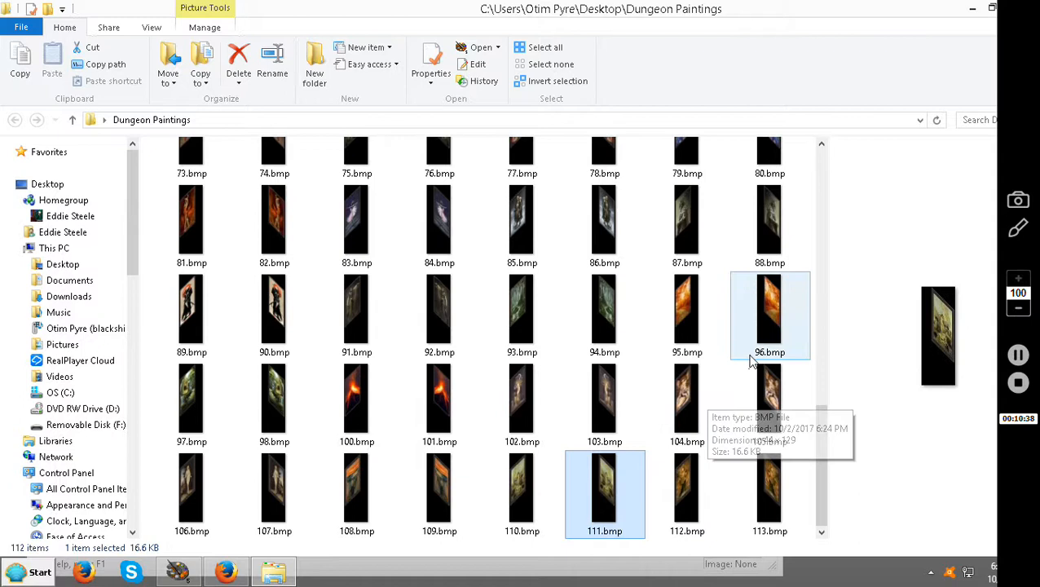
pyautogui.moveTo(294, 308)
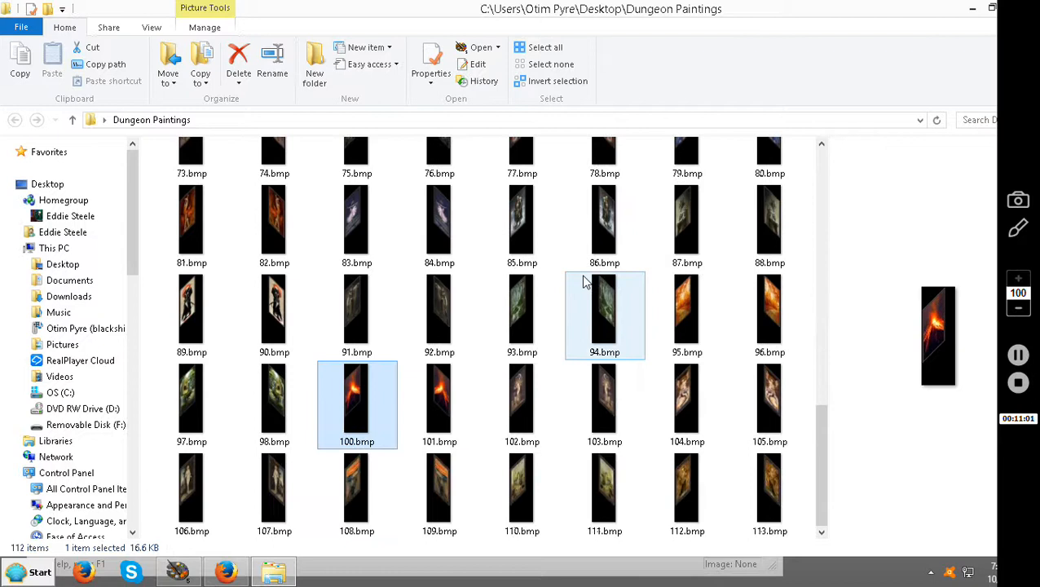
pyautogui.click(522, 400)
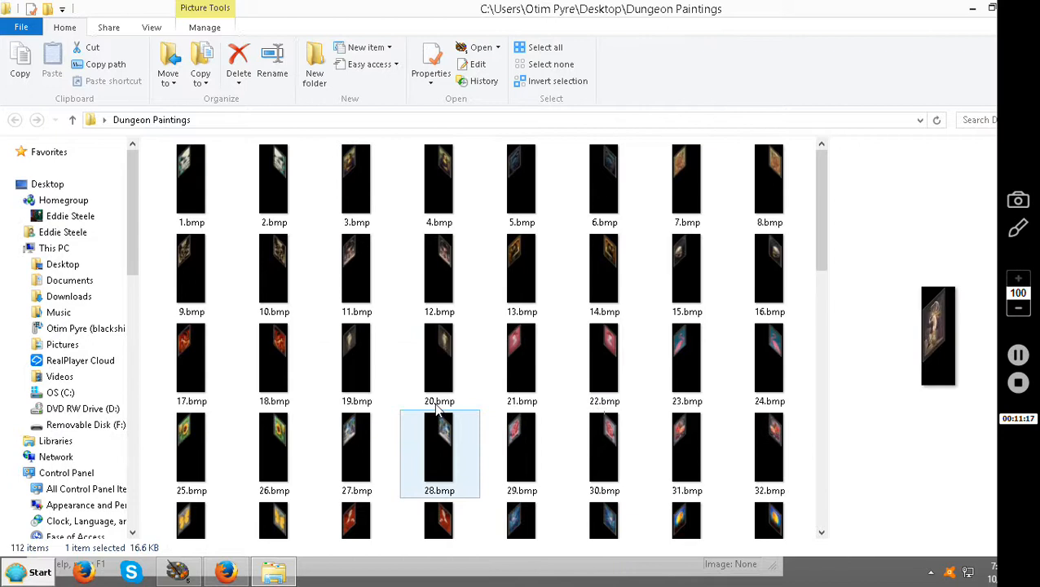
pyautogui.click(274, 269)
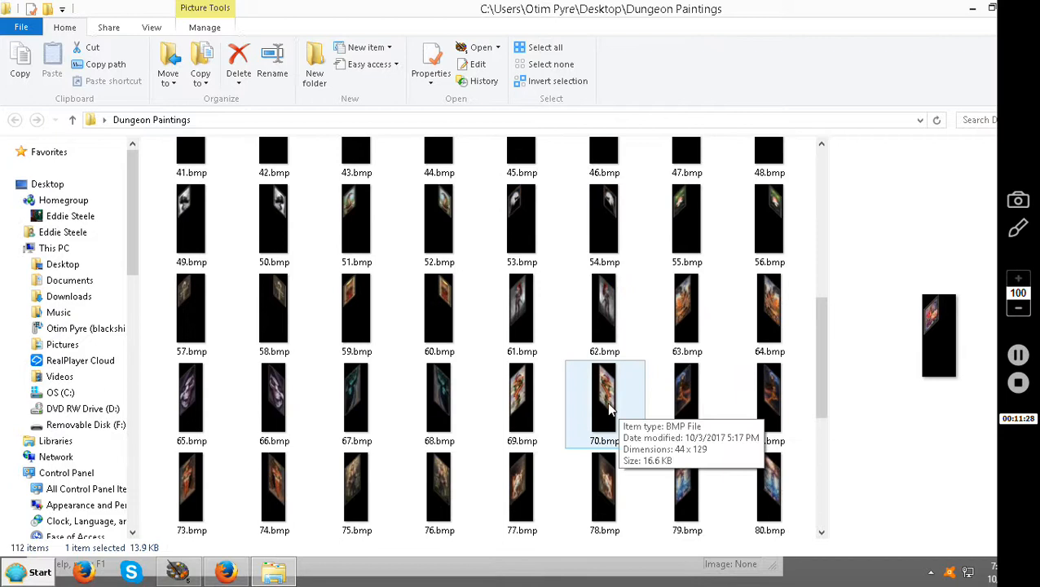
pyautogui.scroll(-3)
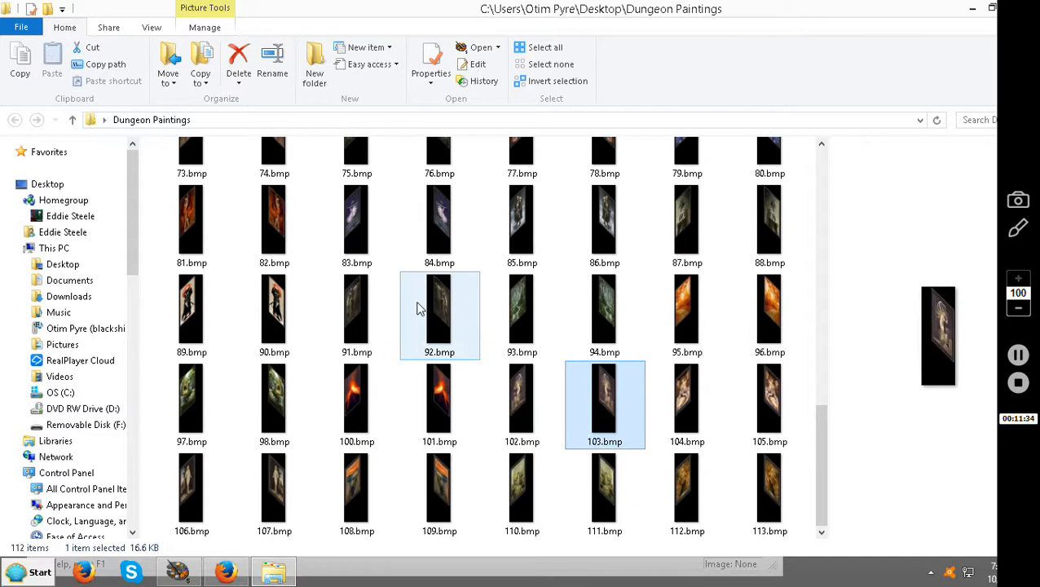